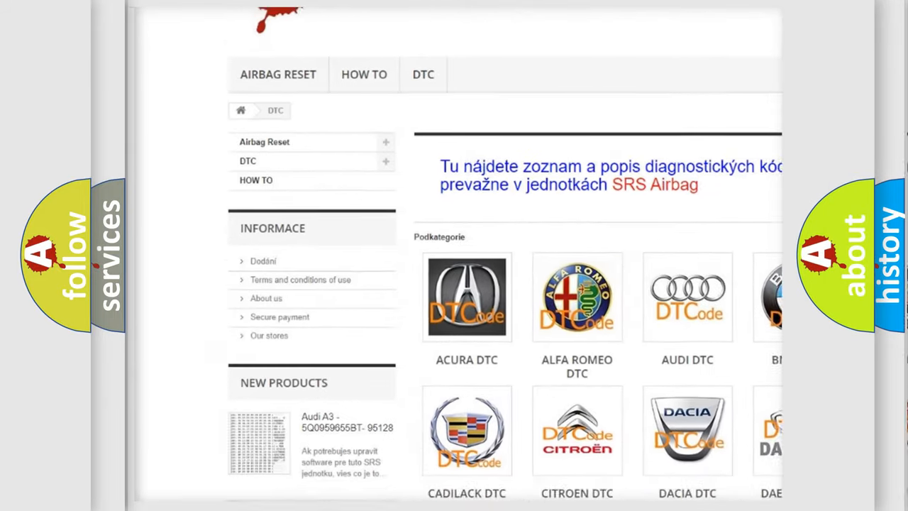
scroll(down, 3)
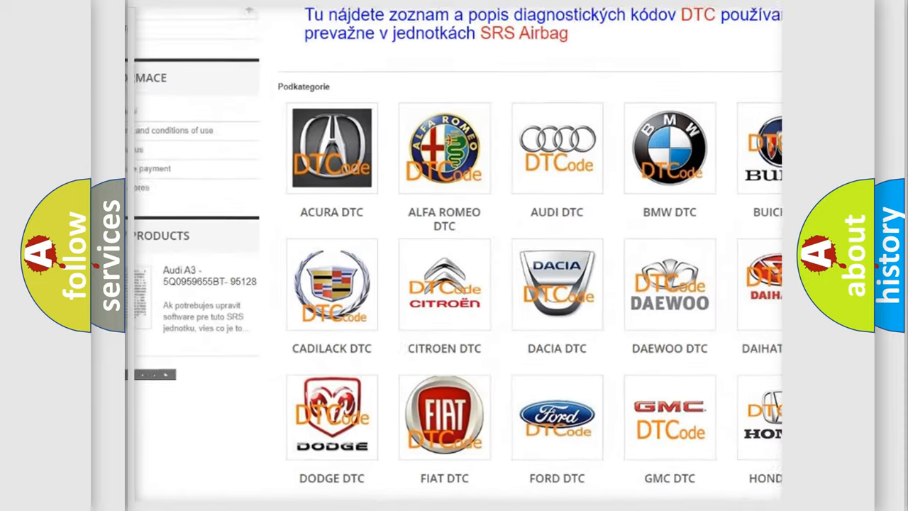
scroll(down, 3)
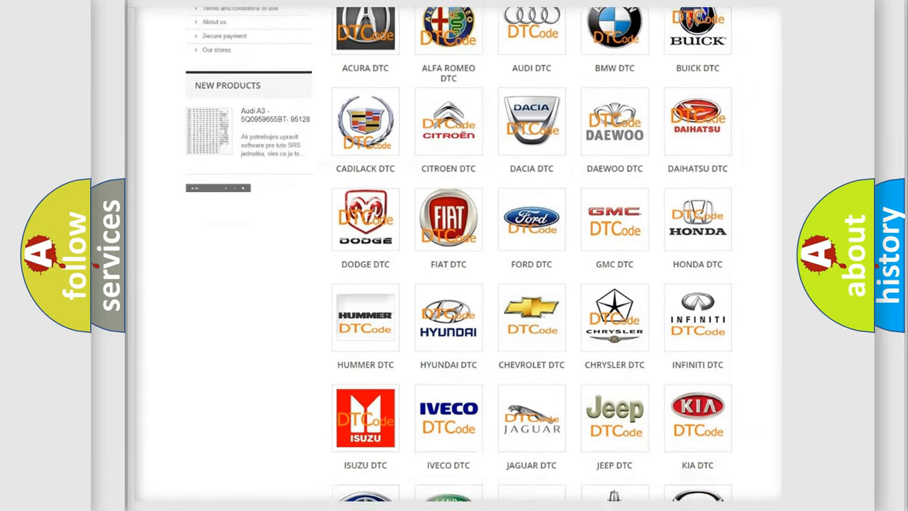
scroll(down, 3)
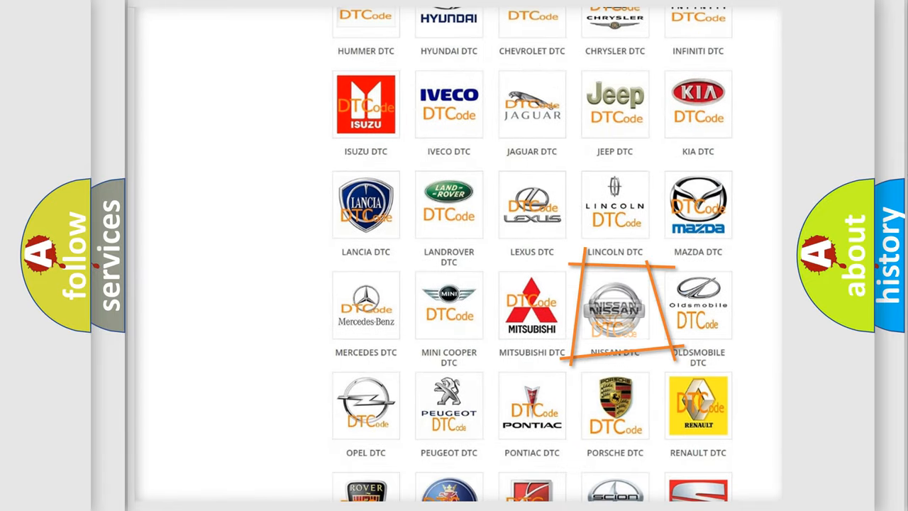